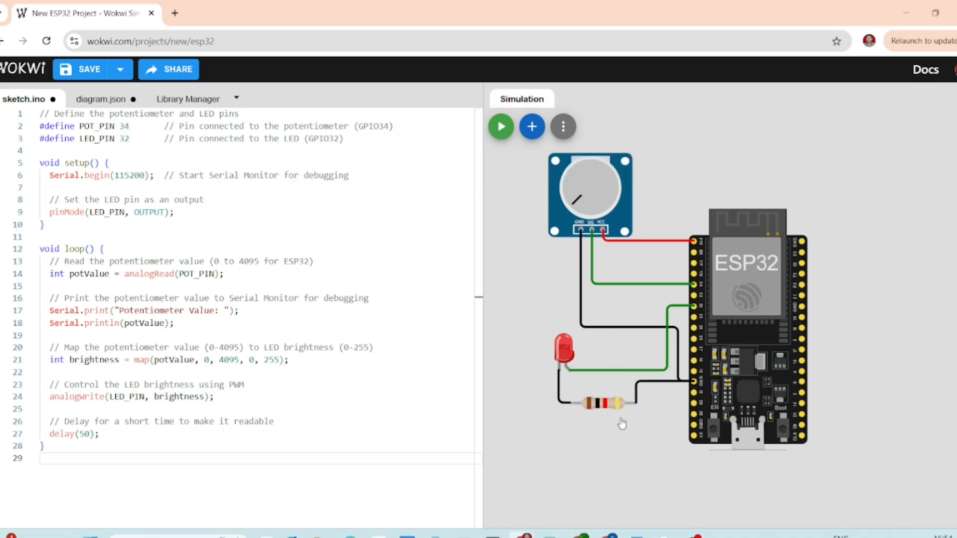
# Turn the potentiometer in the running circuit, then switch to the bare-ESP32 esp32-pot project.
pyautogui.click(500, 126)
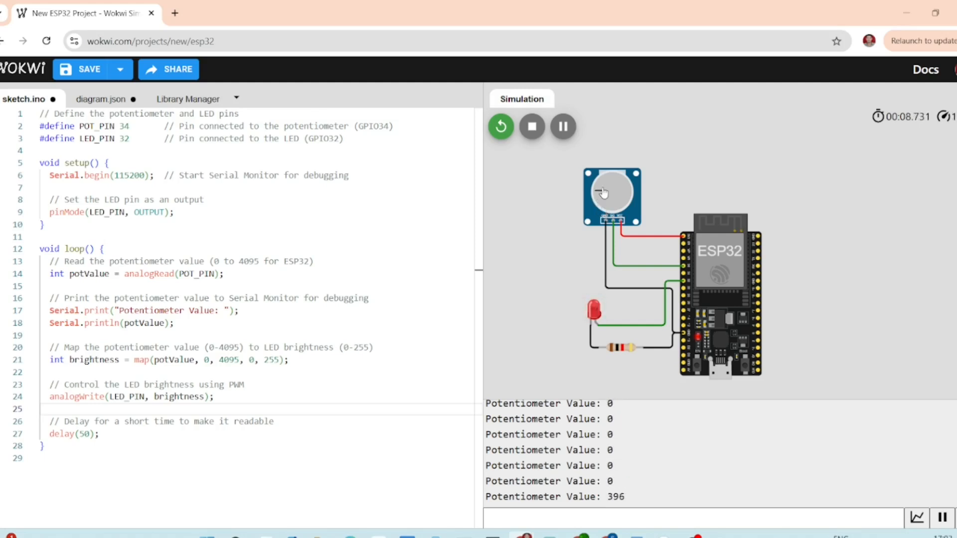
pyautogui.click(530, 127)
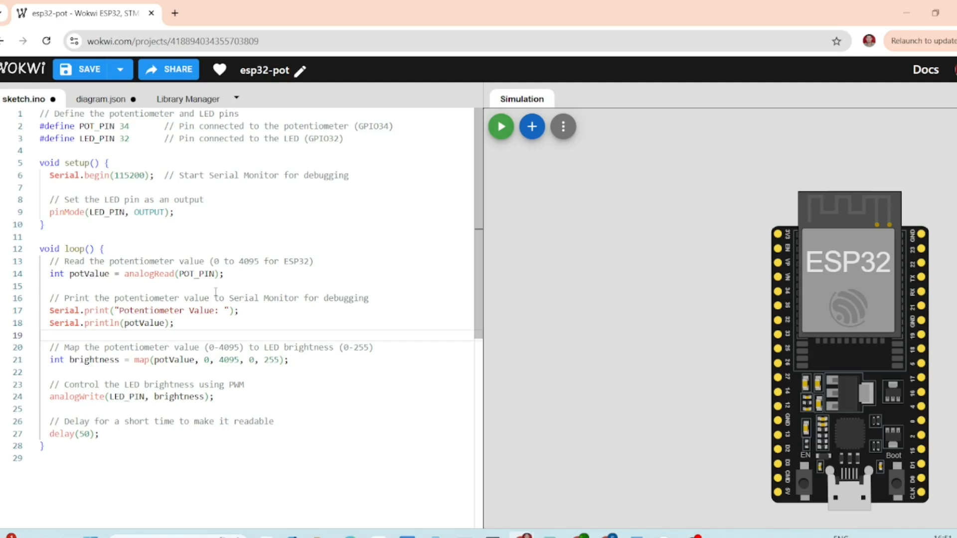
# Add a Potentiometer part (searched as 'pot') beside the ESP32.
pyautogui.click(530, 126)
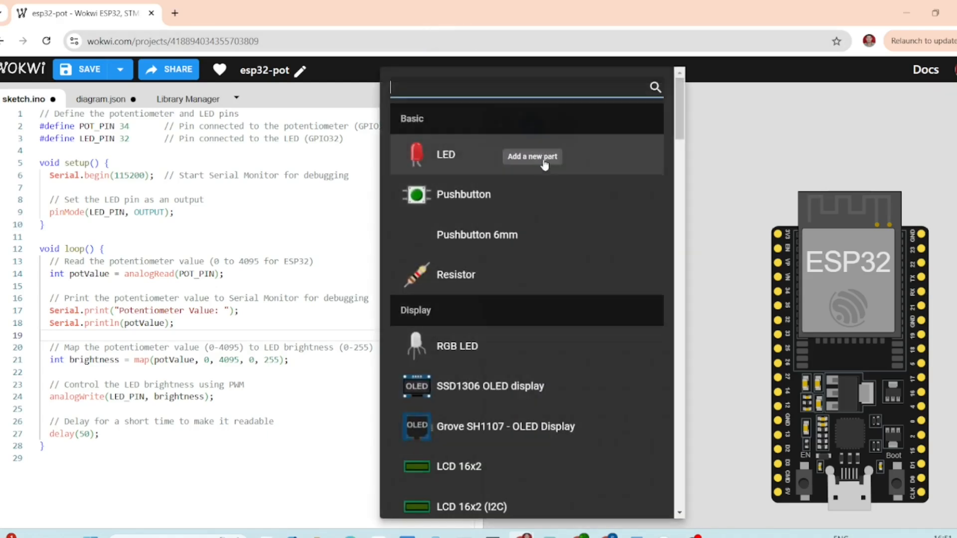
pyautogui.write('pot')
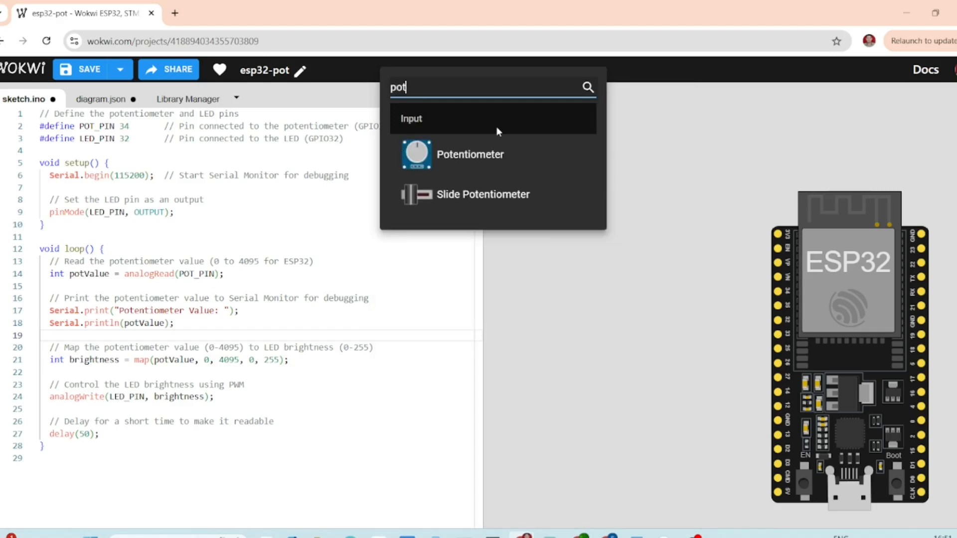
pyautogui.click(470, 154)
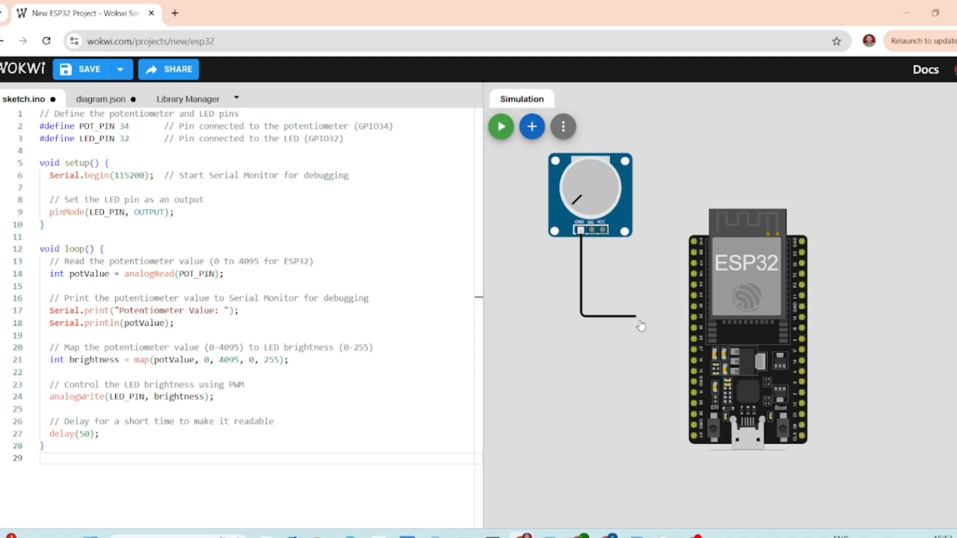
pyautogui.moveTo(651, 323)
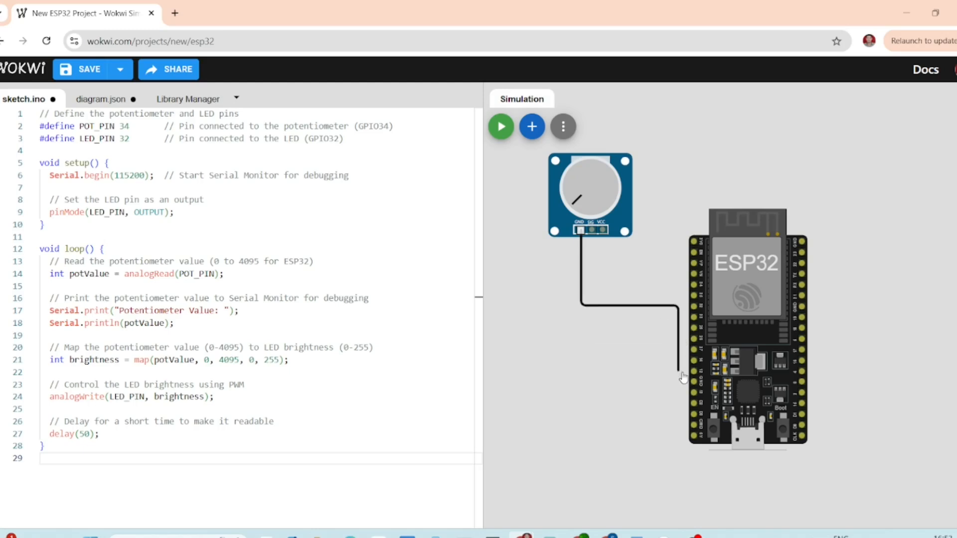
pyautogui.moveTo(694, 383)
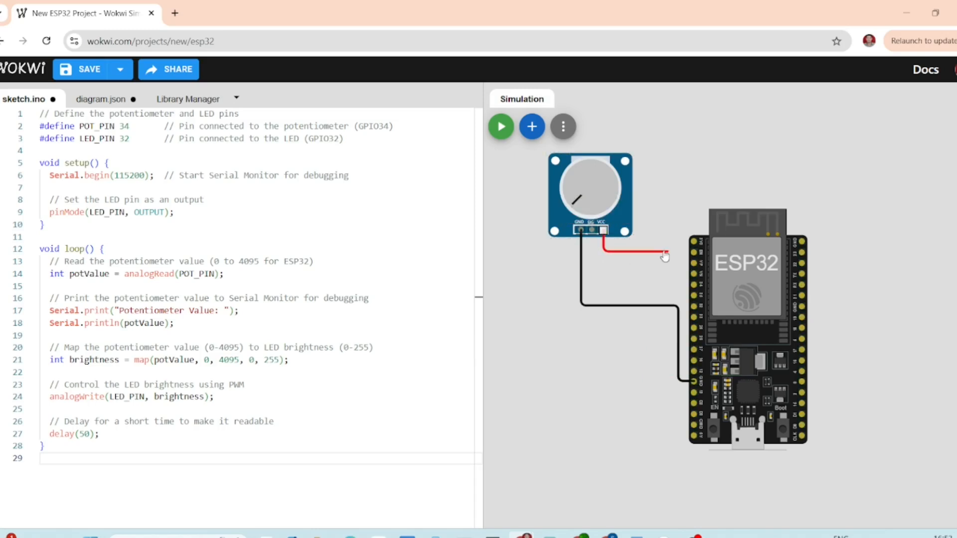
pyautogui.moveTo(591, 231)
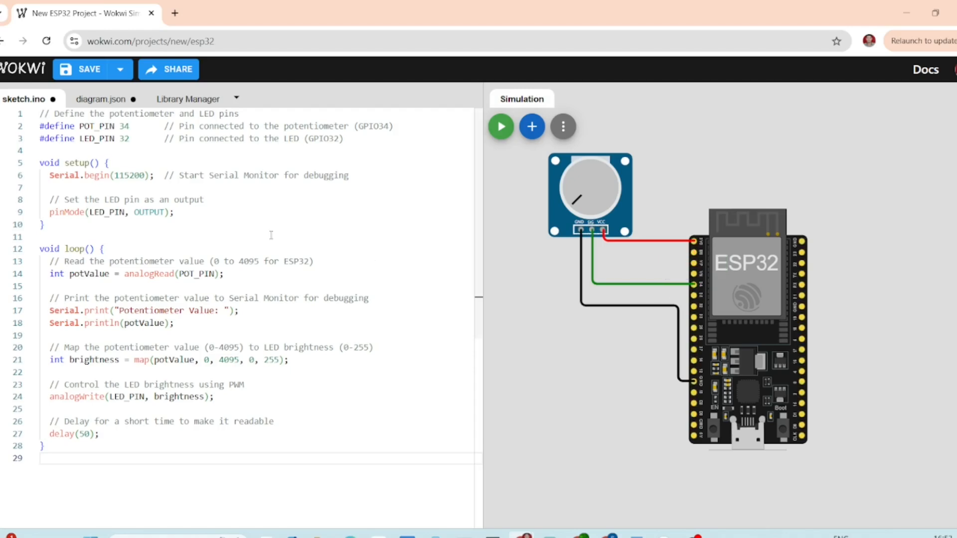
pyautogui.moveTo(566, 158)
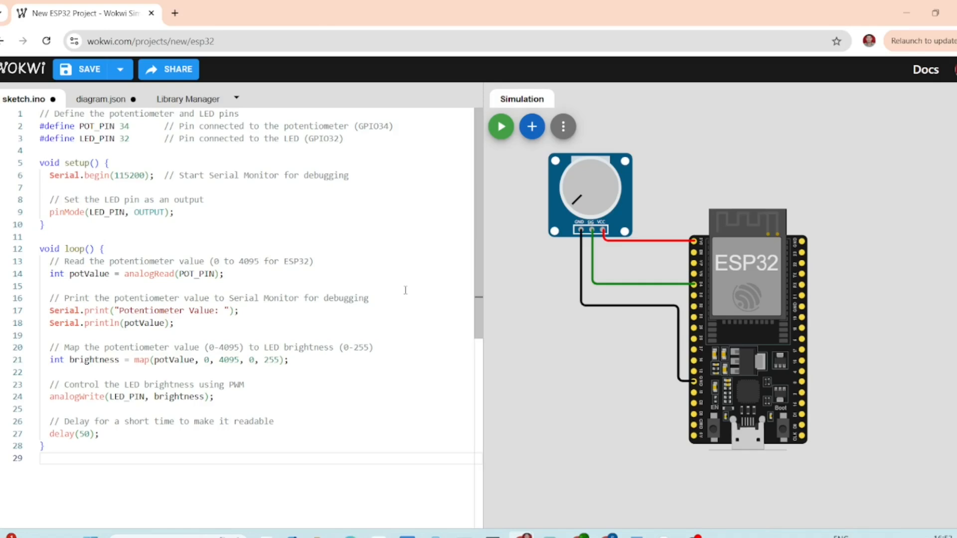
pyautogui.moveTo(540, 142)
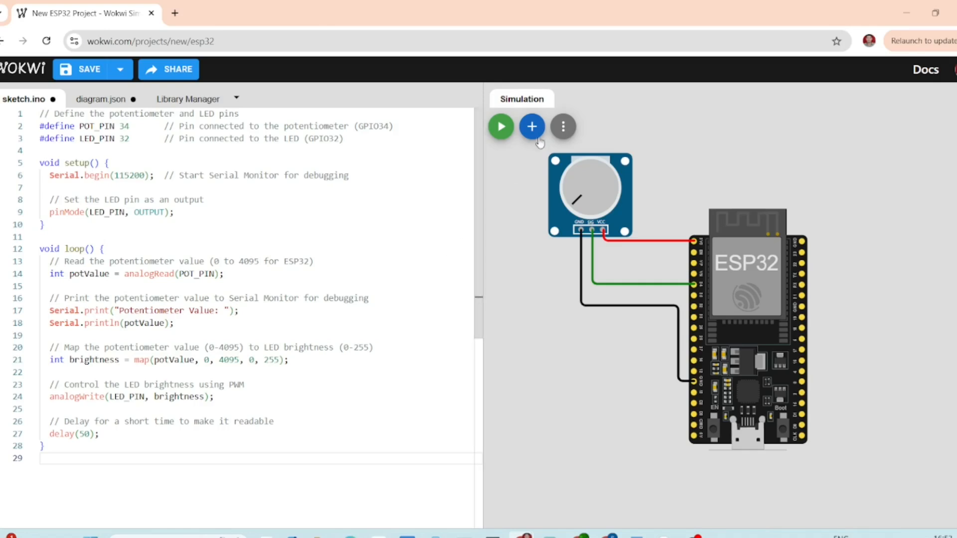
# Add a 1 kΩ resistor to the circuit and start wiring its leg toward the ESP32.
pyautogui.click(531, 126)
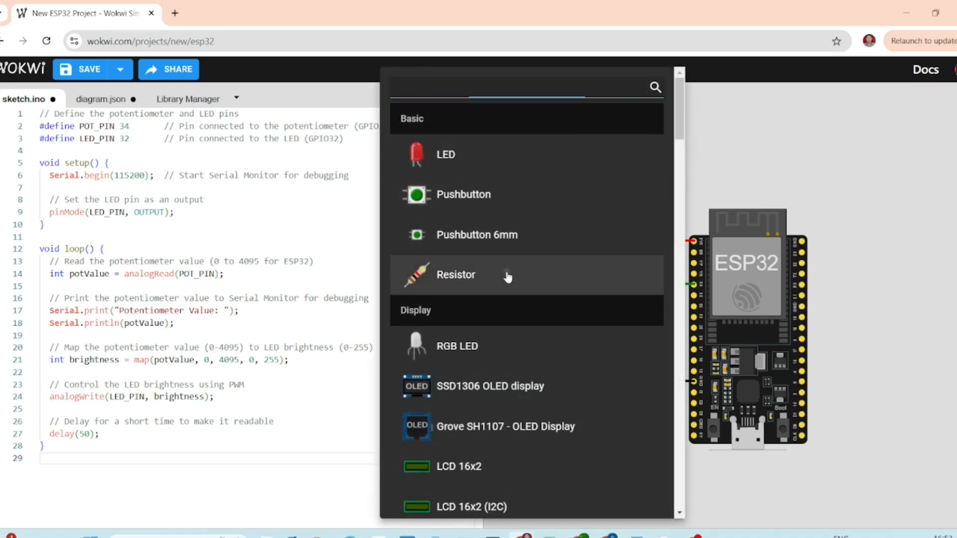
pyautogui.click(446, 154)
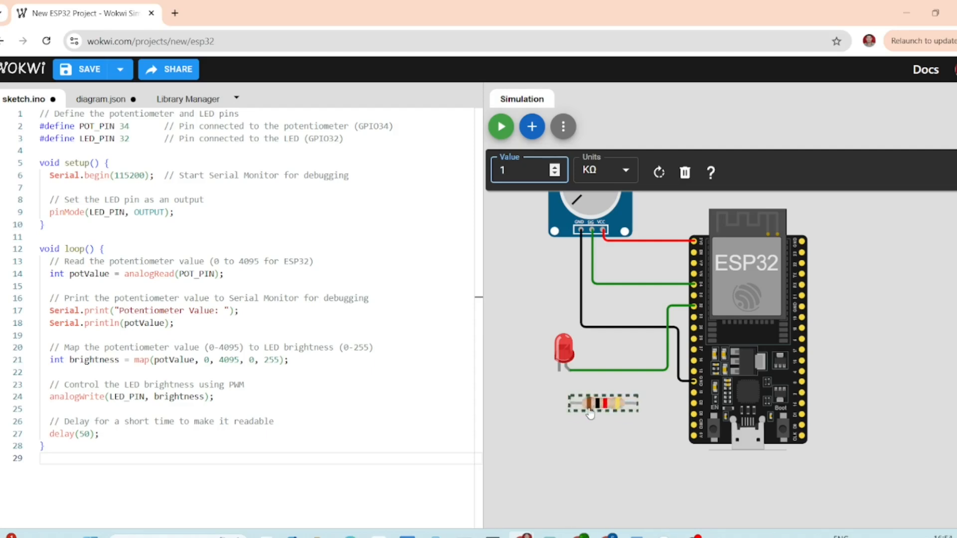
pyautogui.click(603, 403)
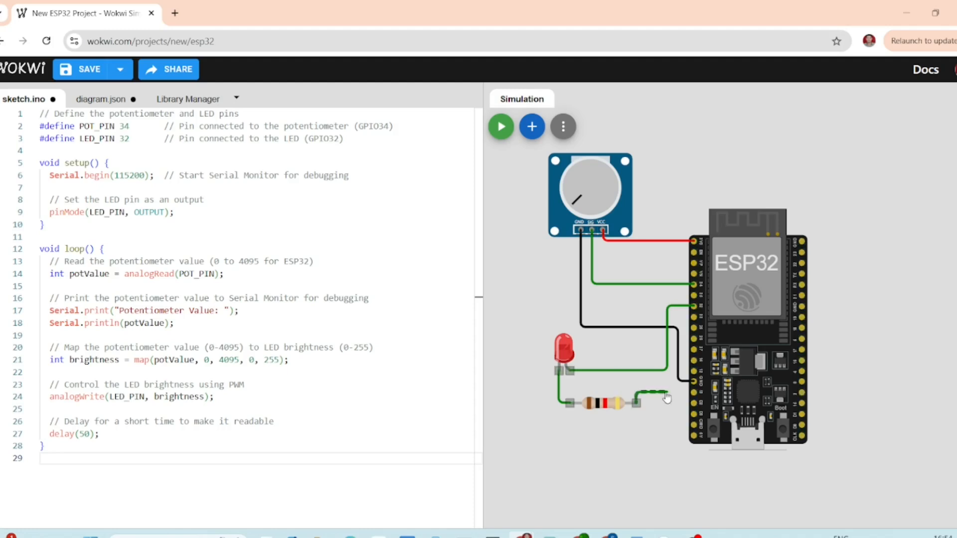
pyautogui.moveTo(696, 387)
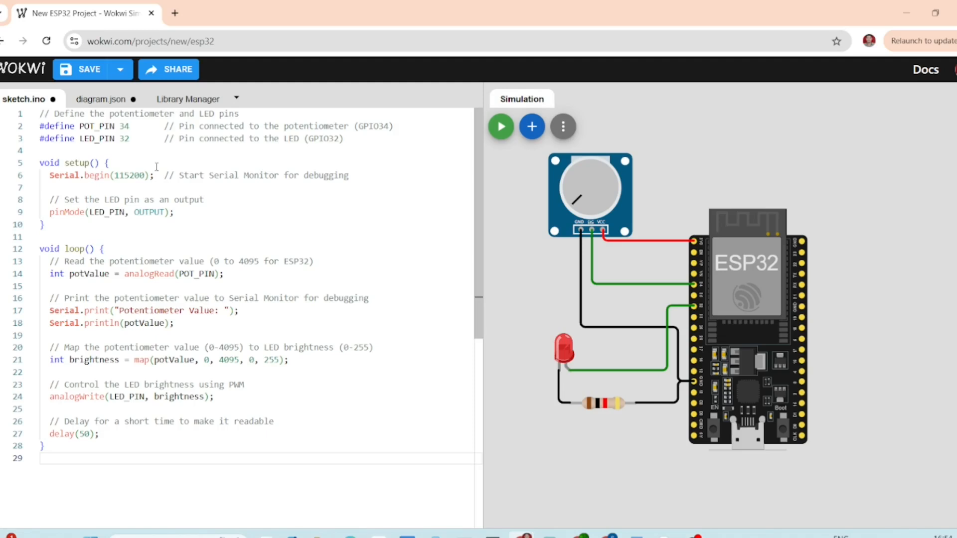
pyautogui.moveTo(355, 141)
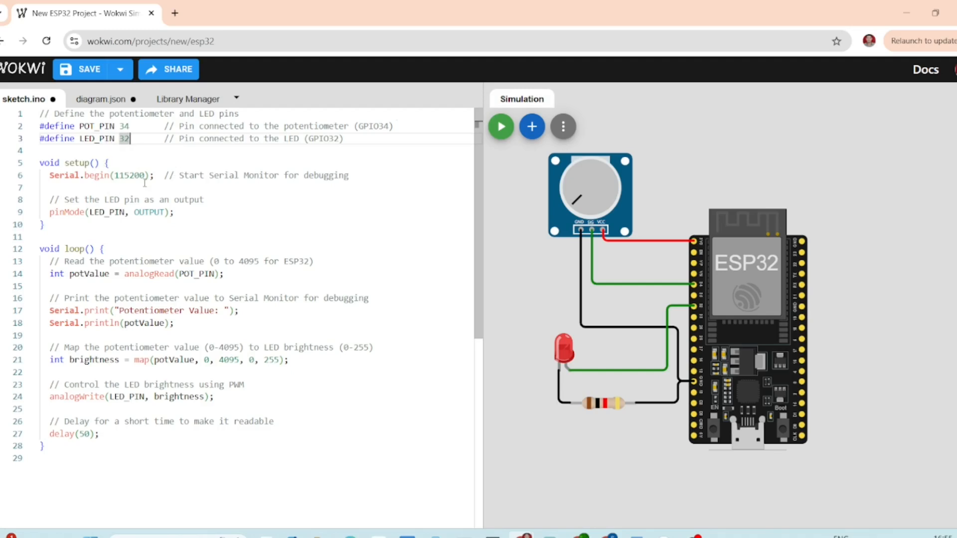
# Highlight the LED pin number, setup line and analogRead call in the sketch to review them.
pyautogui.doubleClick(76, 162)
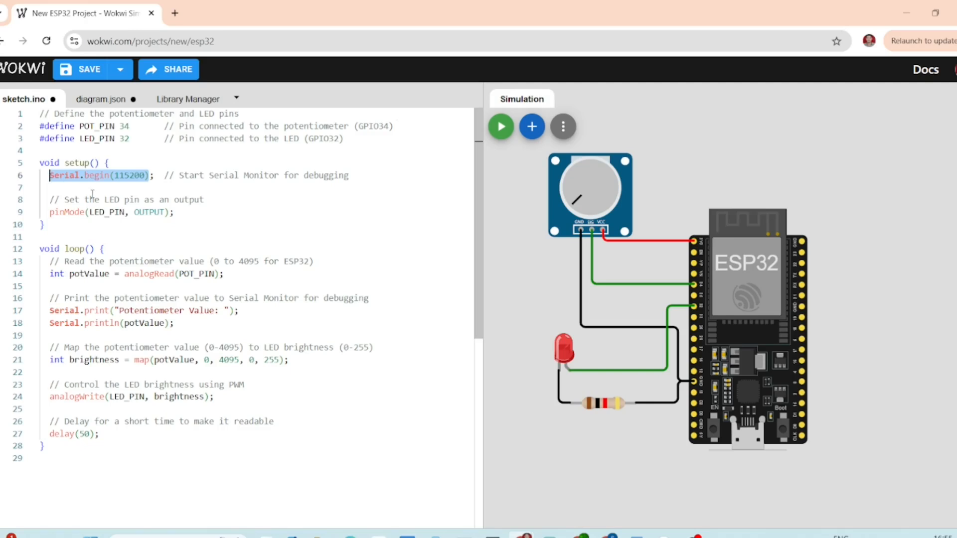
pyautogui.moveTo(105, 205)
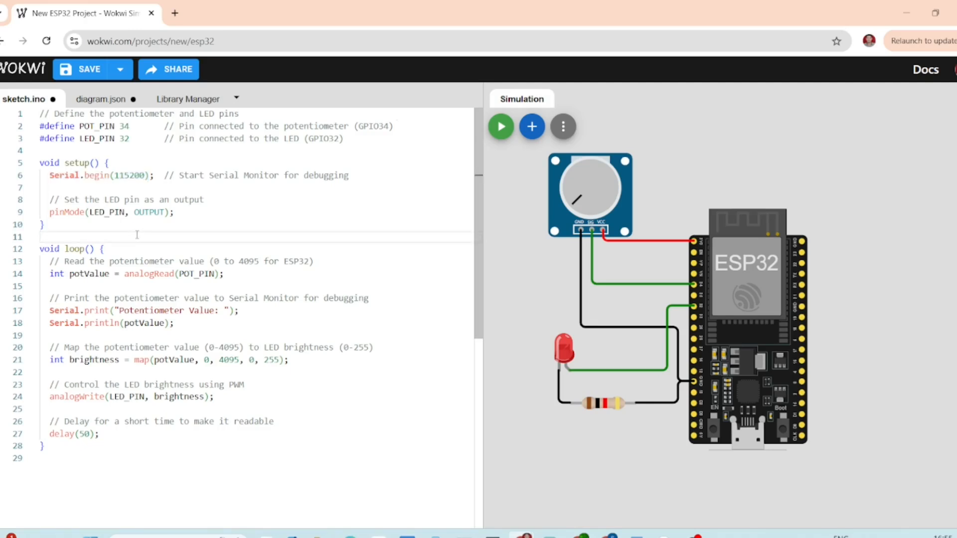
pyautogui.doubleClick(73, 248)
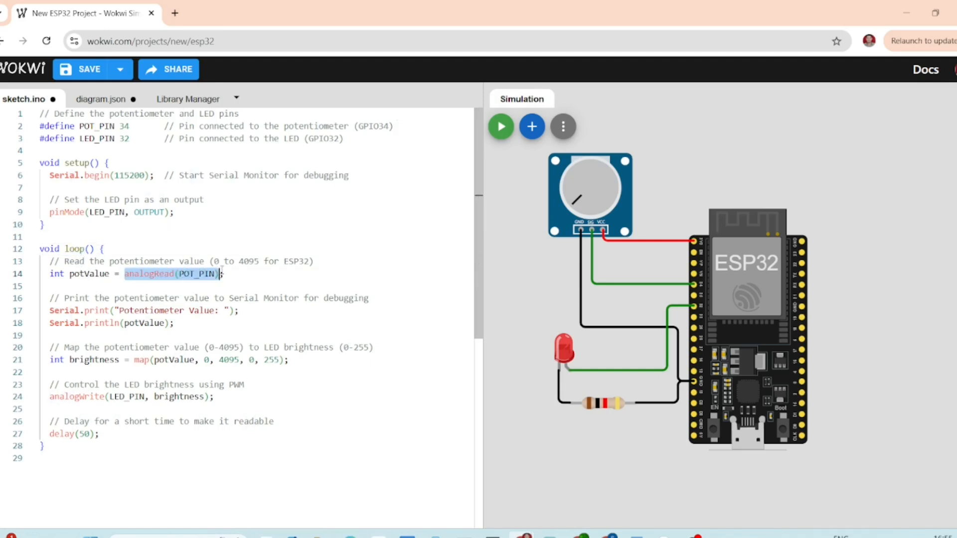
pyautogui.doubleClick(89, 274)
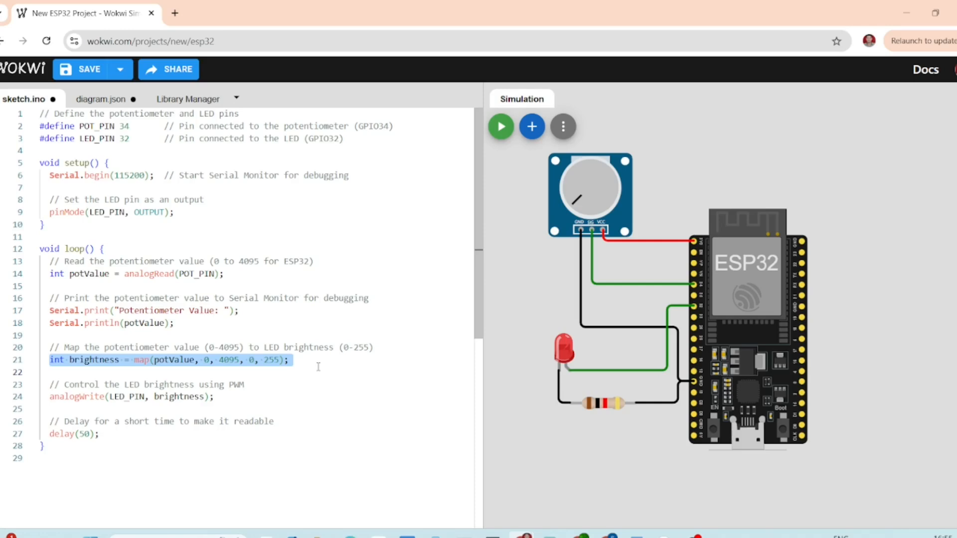
pyautogui.moveTo(116, 377)
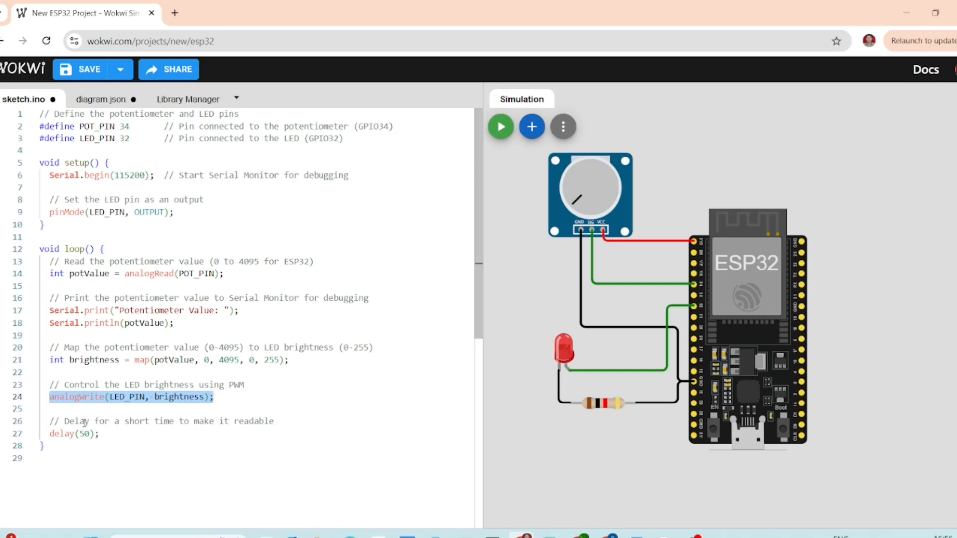
pyautogui.click(104, 433)
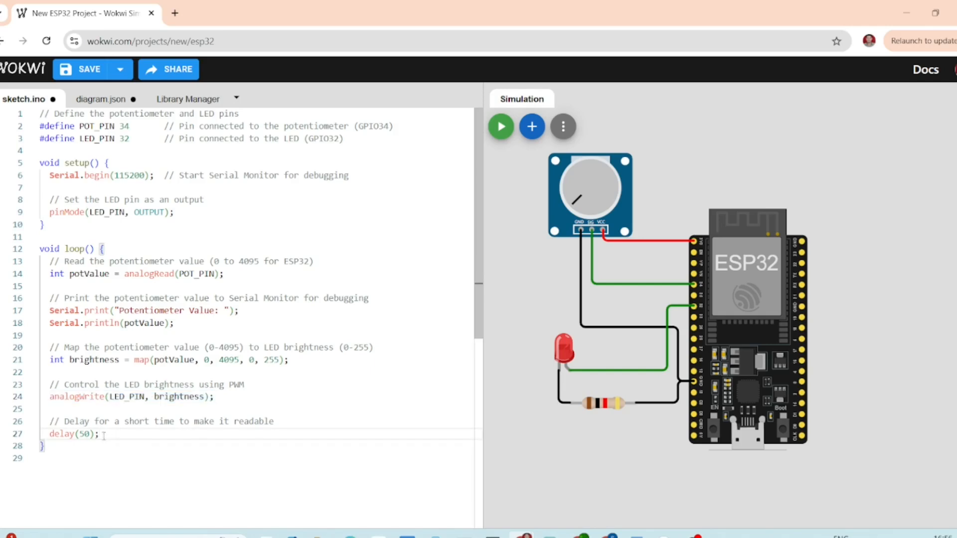
pyautogui.doubleClick(72, 434)
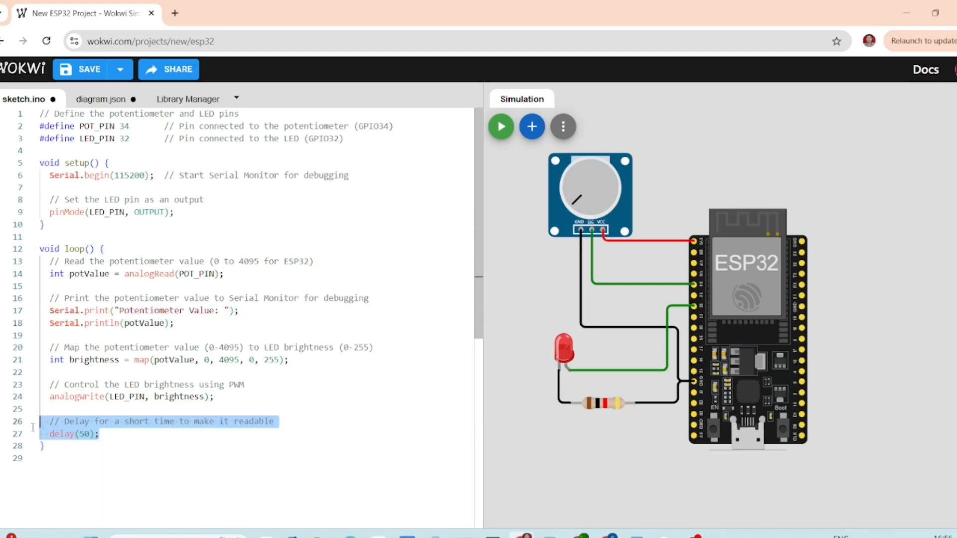
pyautogui.moveTo(34, 431)
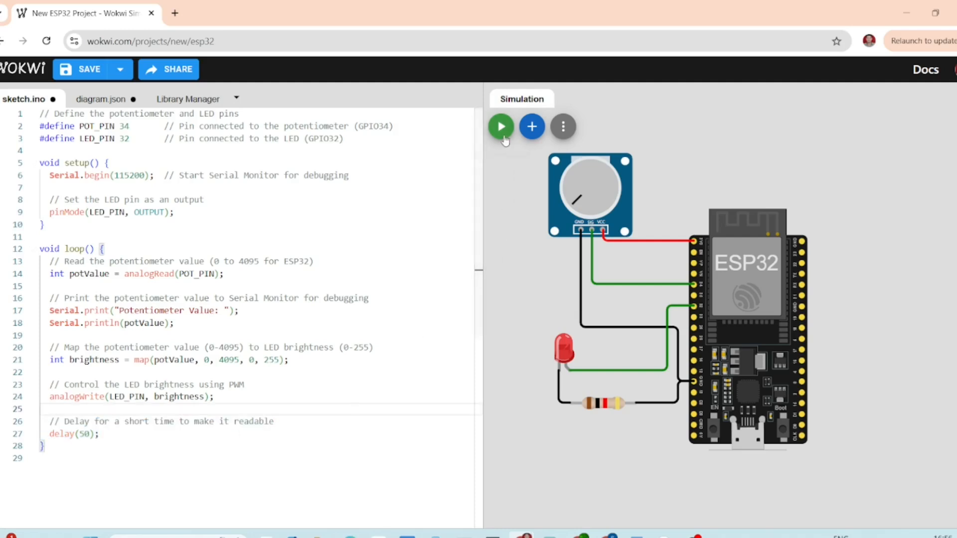
# Start the simulation so serial readings reach 4095, then restart it from the beginning.
pyautogui.click(500, 127)
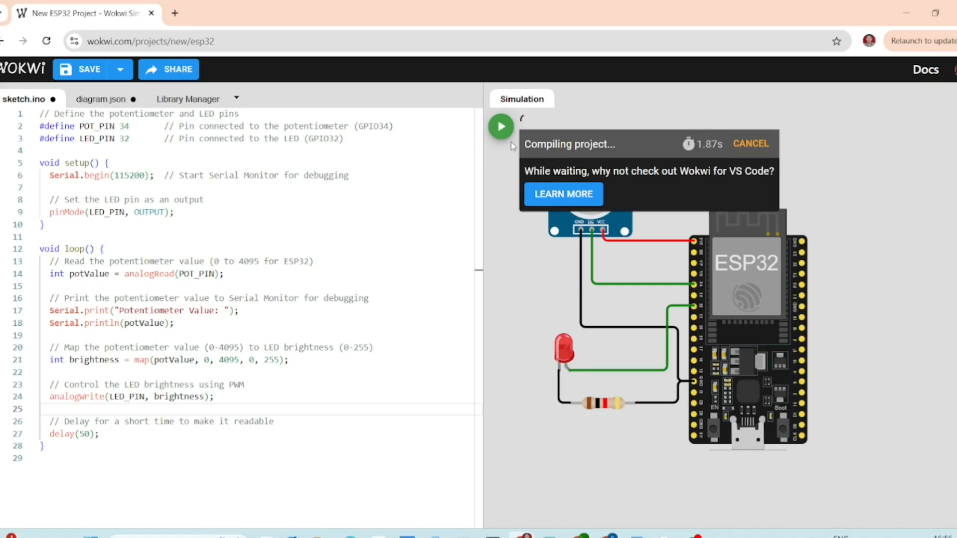
pyautogui.click(500, 127)
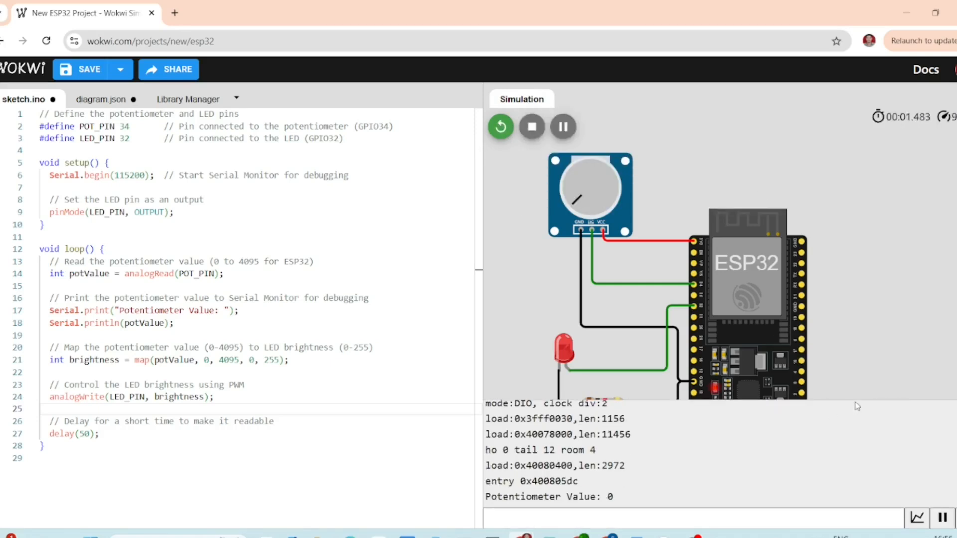
pyautogui.click(500, 126)
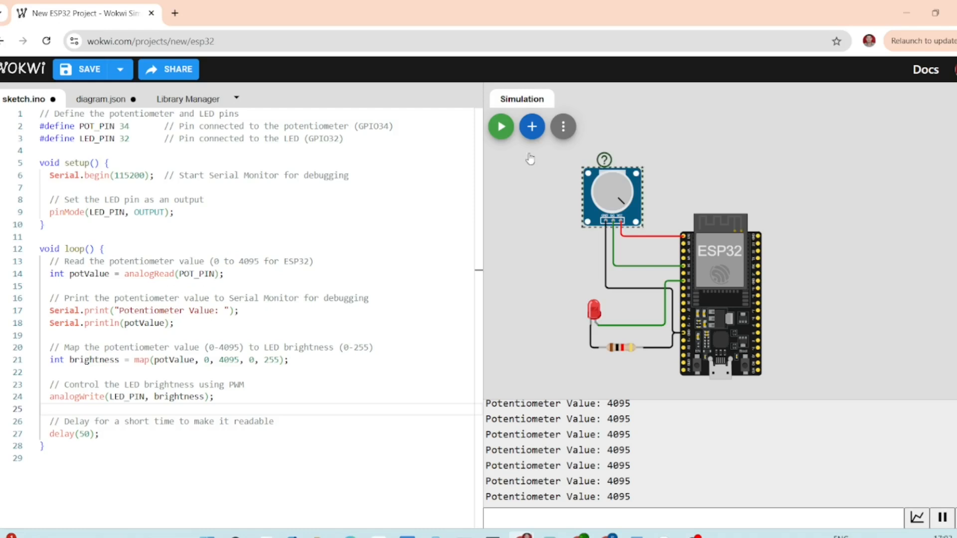
pyautogui.click(501, 126)
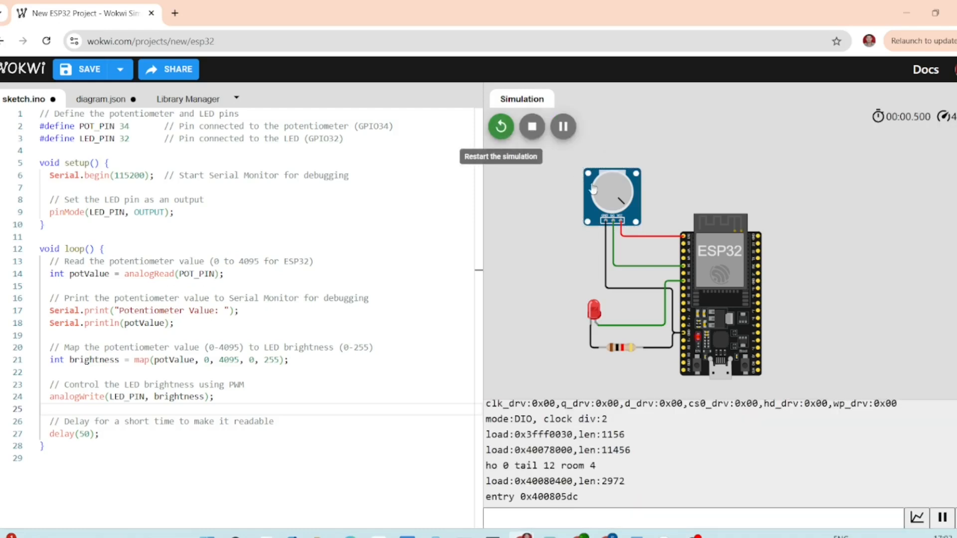